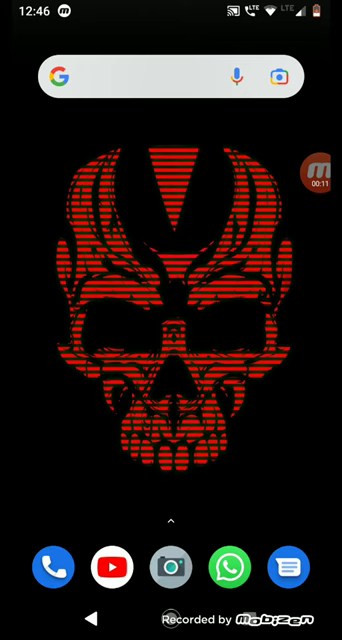
Step: Launch MyJio from the home screen to its prepaid account home page
{"action": "type", "text": "M"}
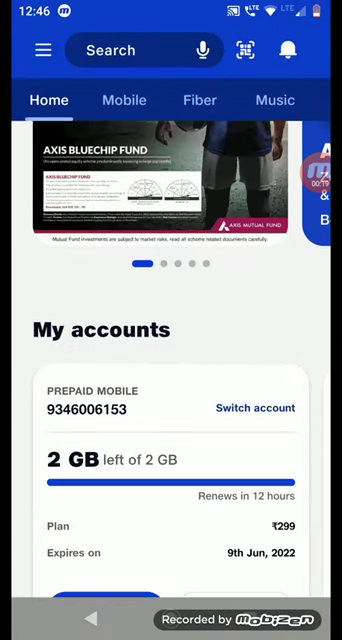
Step: Reach the Trending now shortcuts and enter the JioTunes caller tune section
{"action": "scroll", "scroll_direction": "down", "scroll_amount": 3}
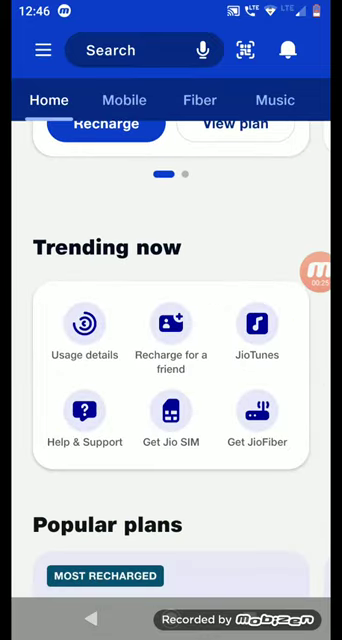
{"action": "left_click", "coordinate": [172, 324]}
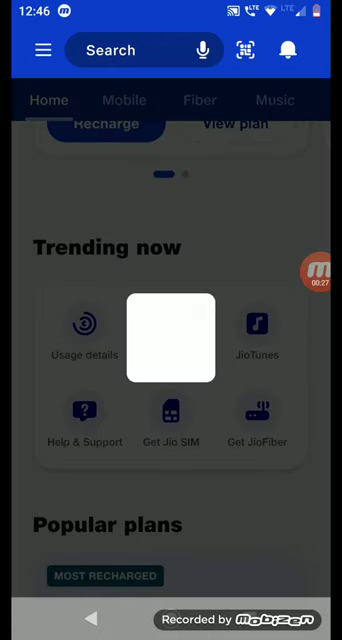
Step: Search JioTunes for 'night changes', clearing a mistyped 's', to find the One Direction song
{"action": "left_click", "coordinate": [258, 324]}
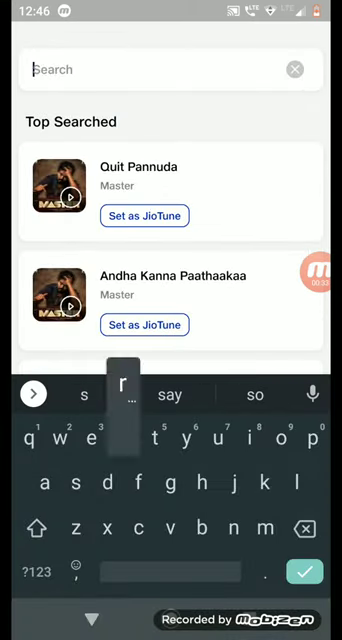
{"action": "type", "text": "sr"}
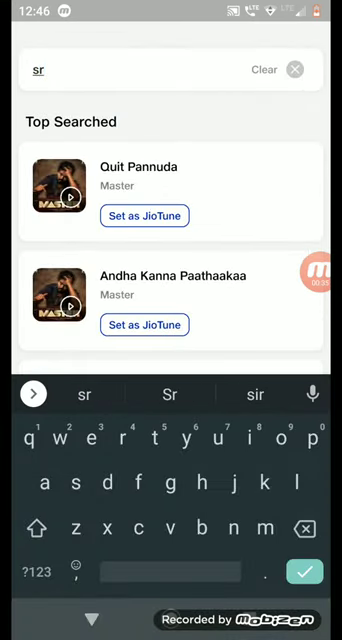
{"action": "left_click", "coordinate": [296, 70]}
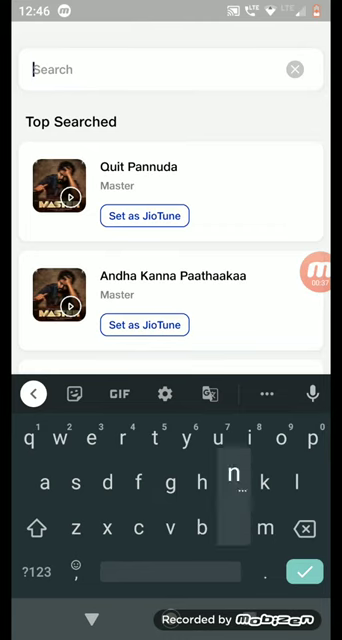
{"action": "type", "text": "night changes"}
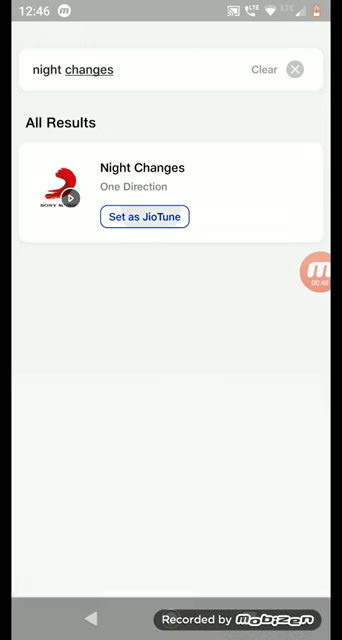
Step: Set Night Changes as the JioTune and confirm Done on the success screen
{"action": "left_click", "coordinate": [144, 216]}
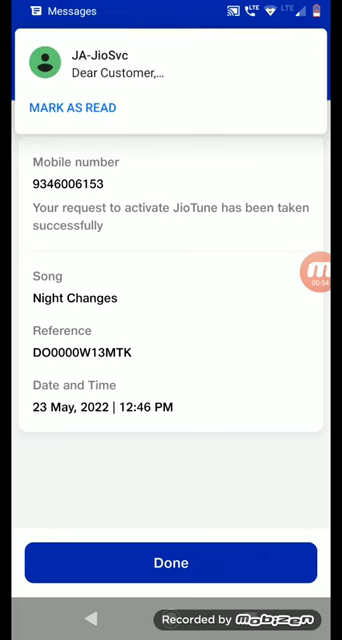
{"action": "scroll", "scroll_direction": "down", "scroll_amount": 3}
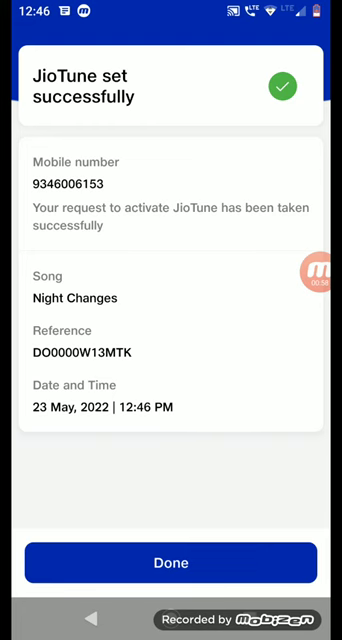
{"action": "left_click", "coordinate": [172, 562]}
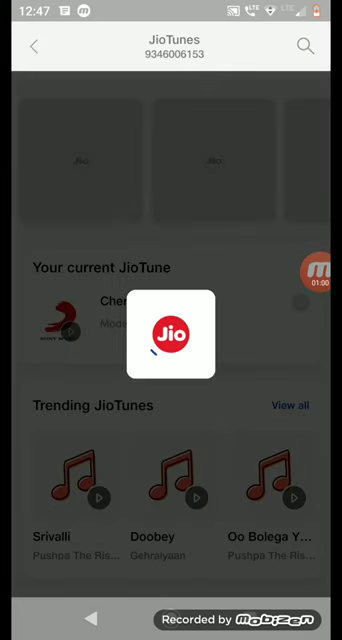